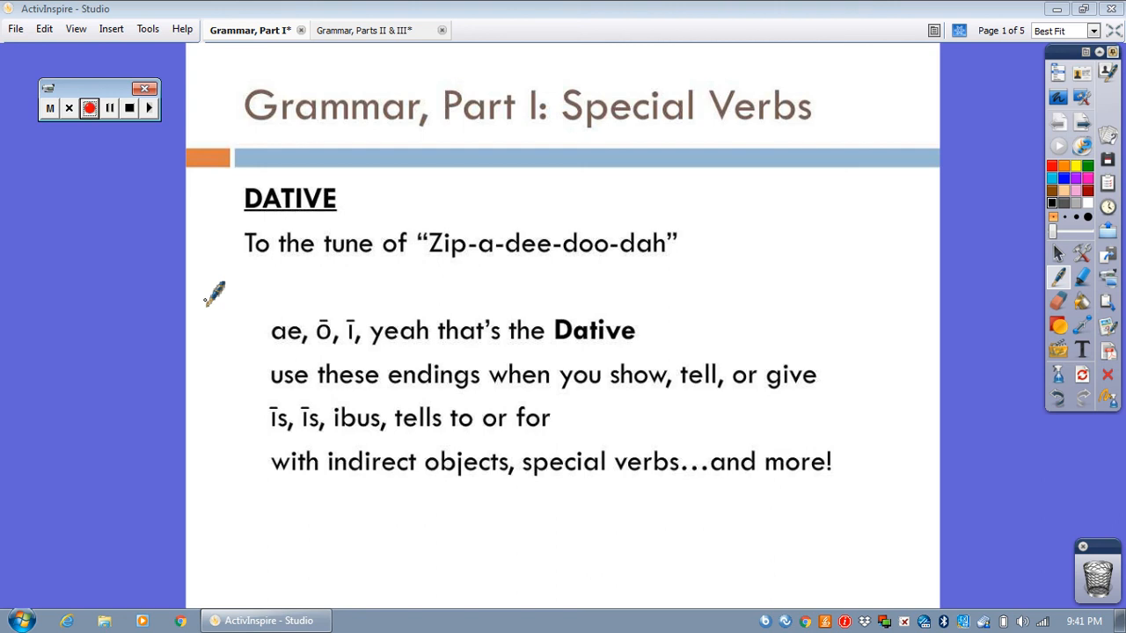
pyautogui.moveTo(398, 260)
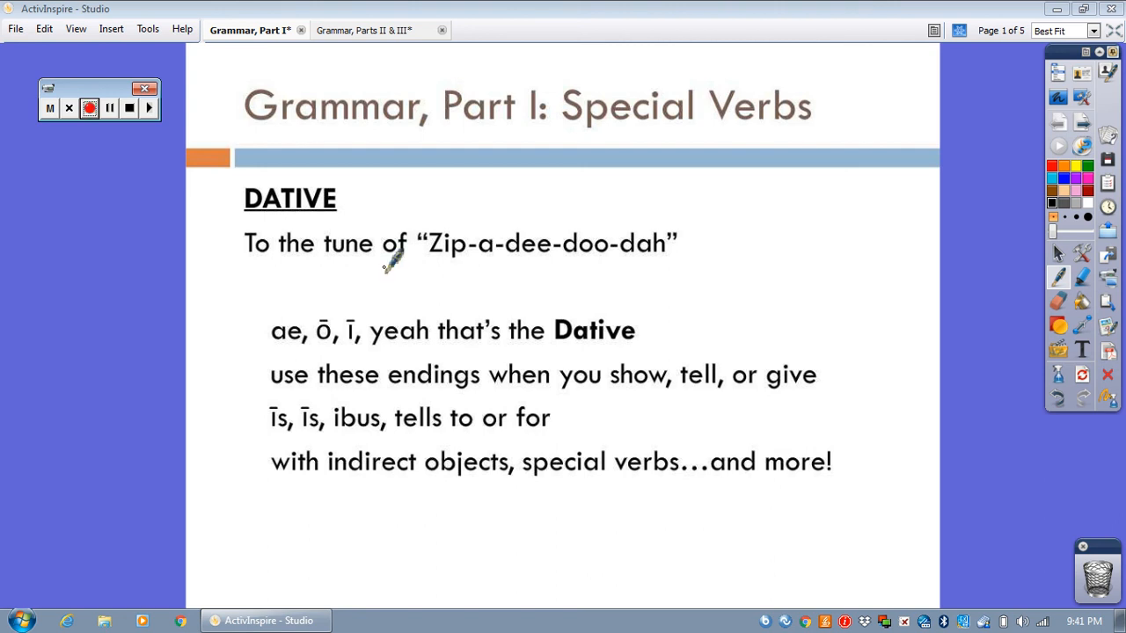
pyautogui.moveTo(377, 249)
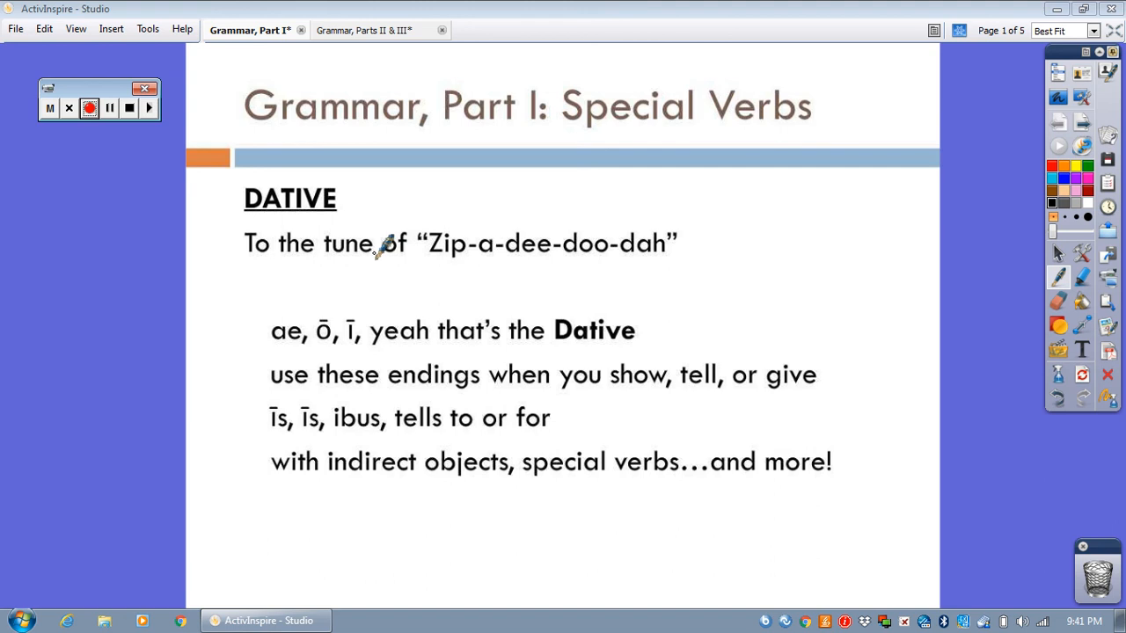
pyautogui.moveTo(308, 313)
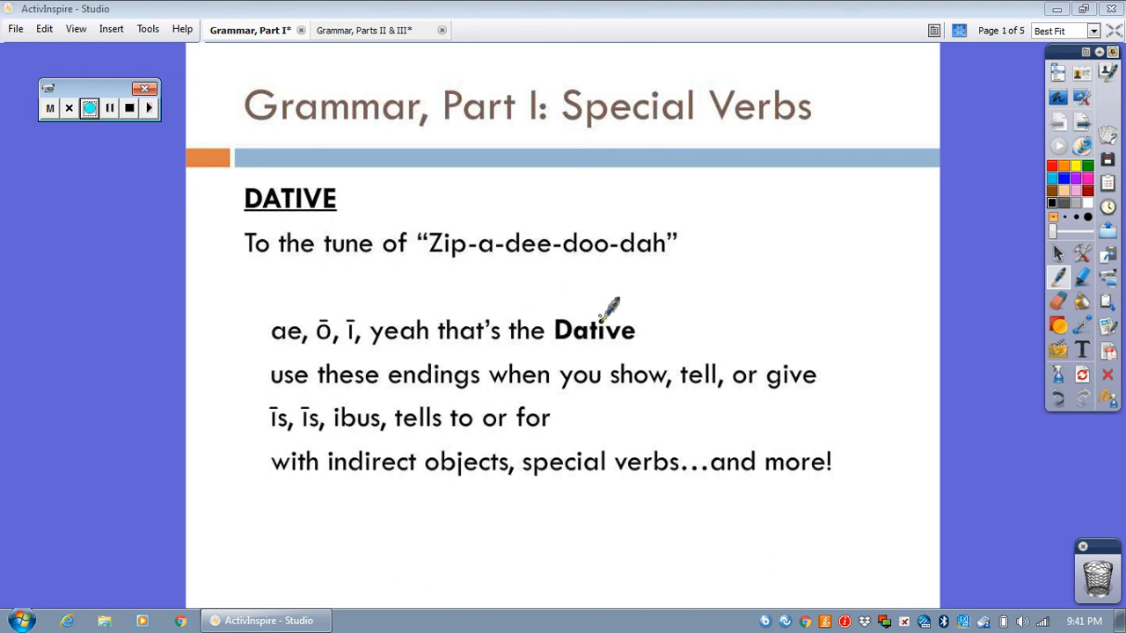
pyautogui.moveTo(488, 378)
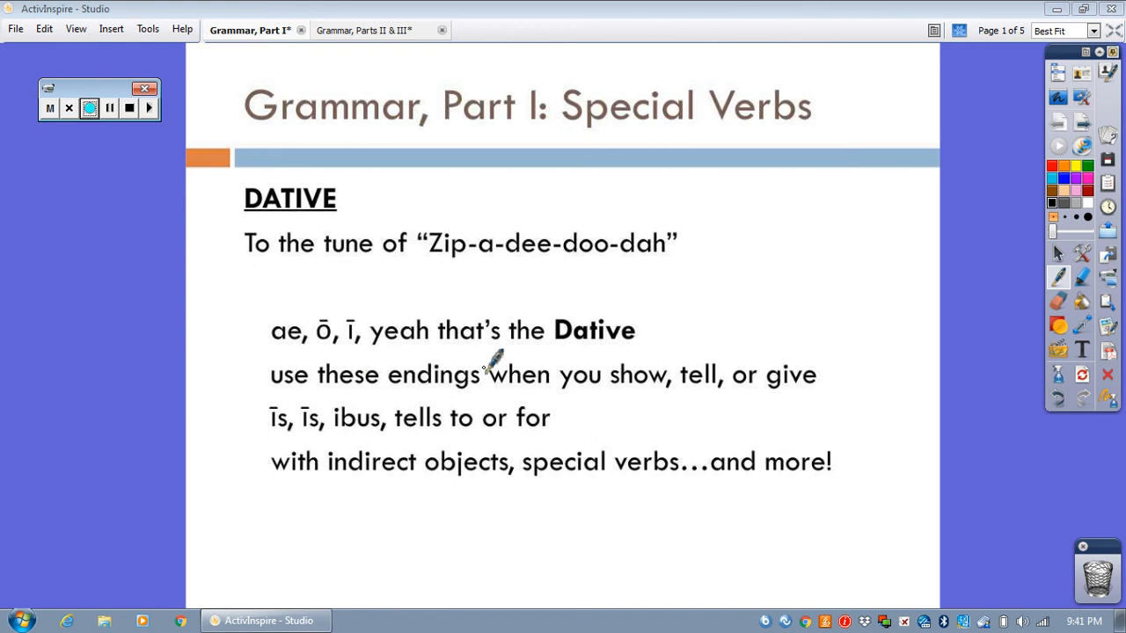
pyautogui.moveTo(800, 360)
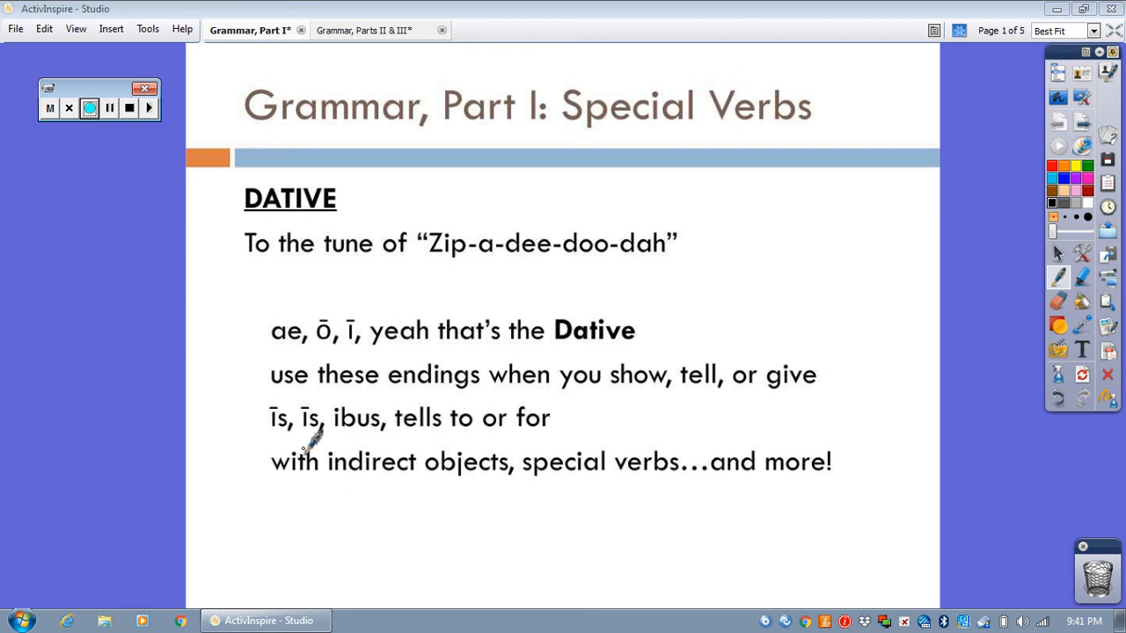
pyautogui.moveTo(587, 455)
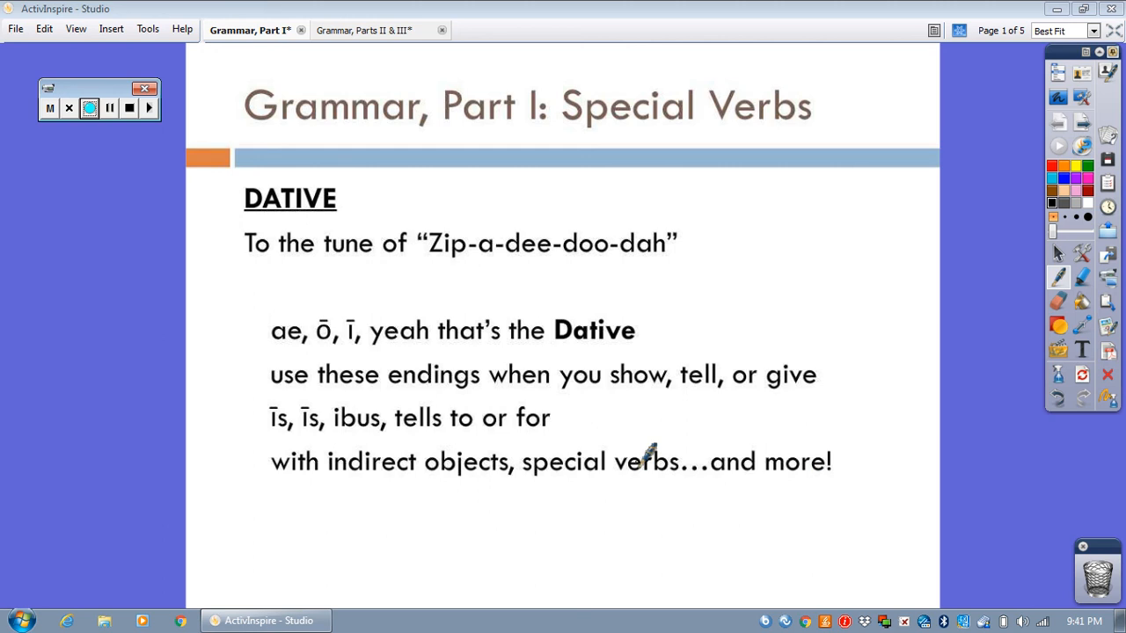
pyautogui.moveTo(463, 451)
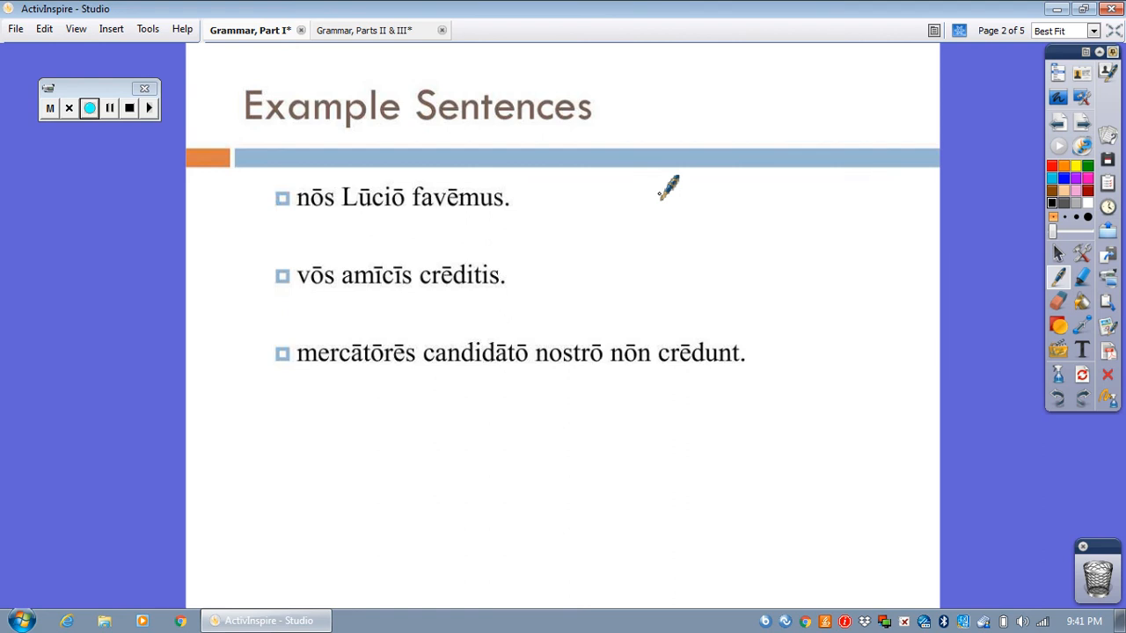
pyautogui.moveTo(390, 174)
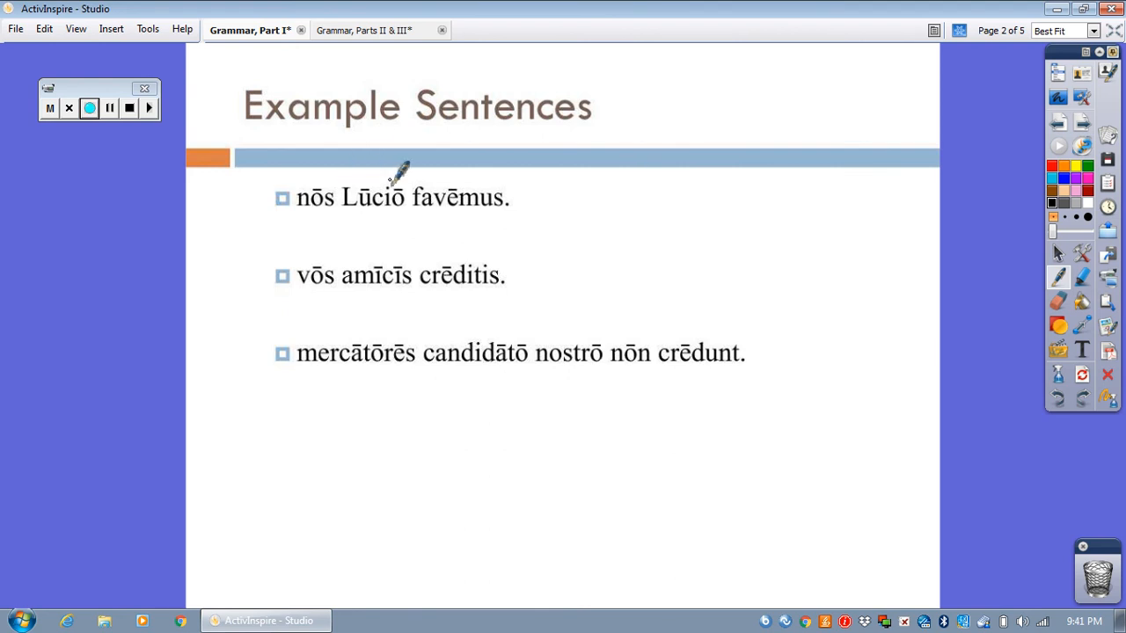
pyautogui.moveTo(458, 176)
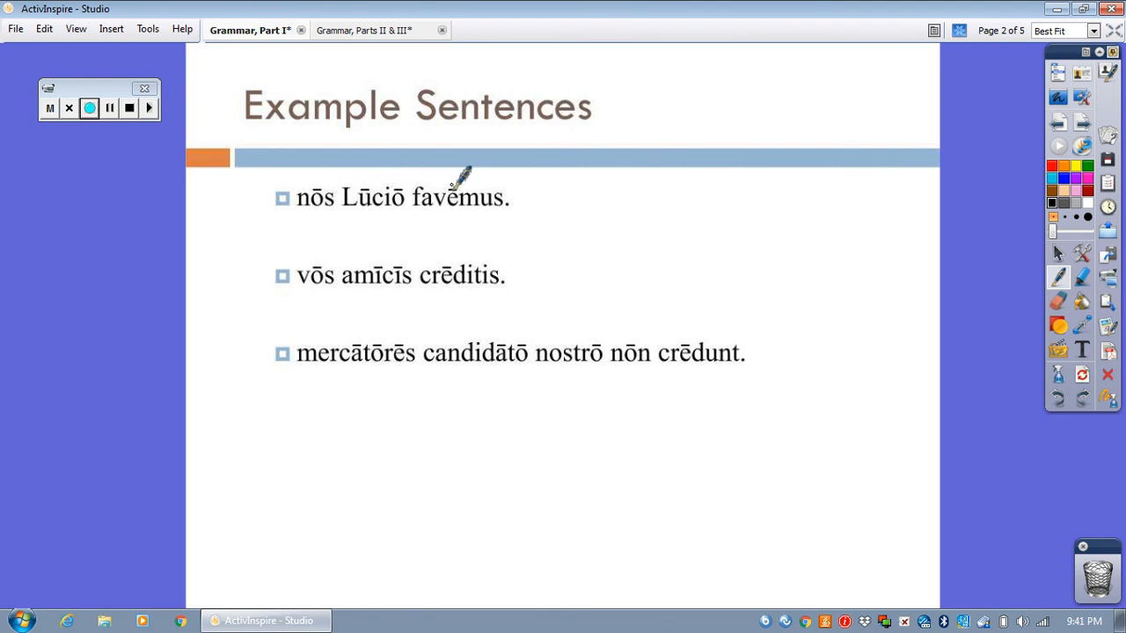
pyautogui.moveTo(503, 190)
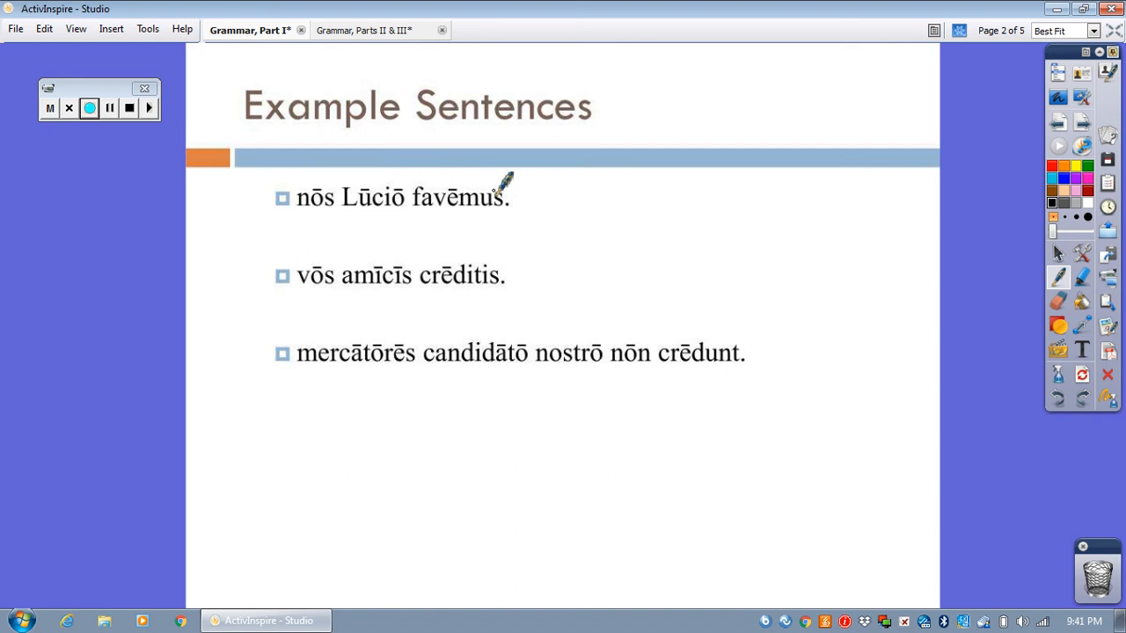
pyautogui.moveTo(300, 163)
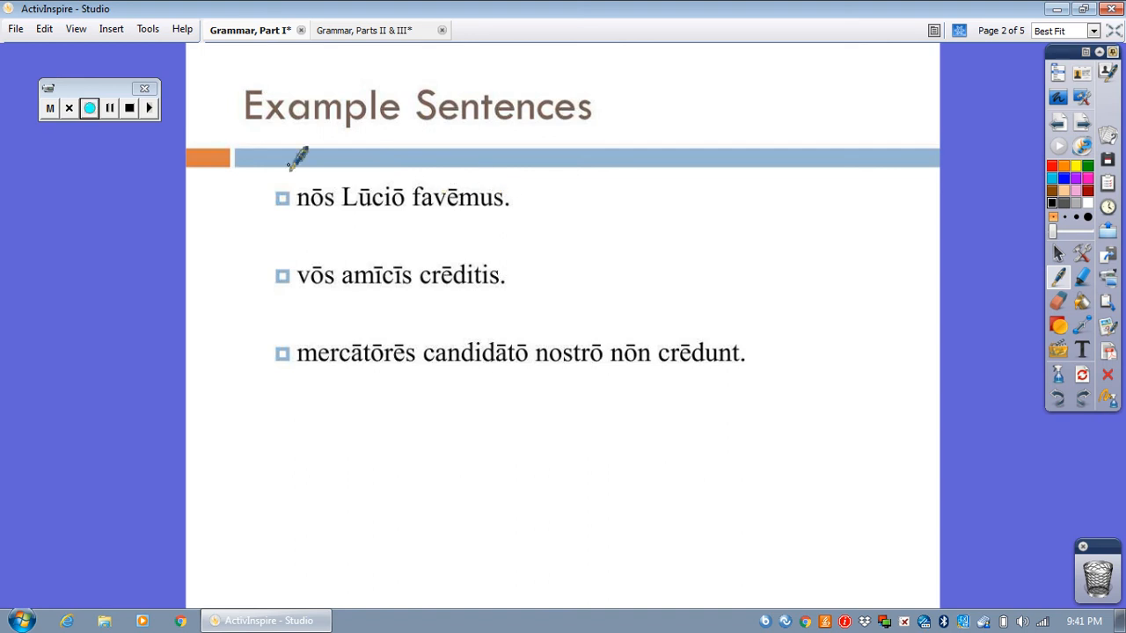
pyautogui.moveTo(374, 180)
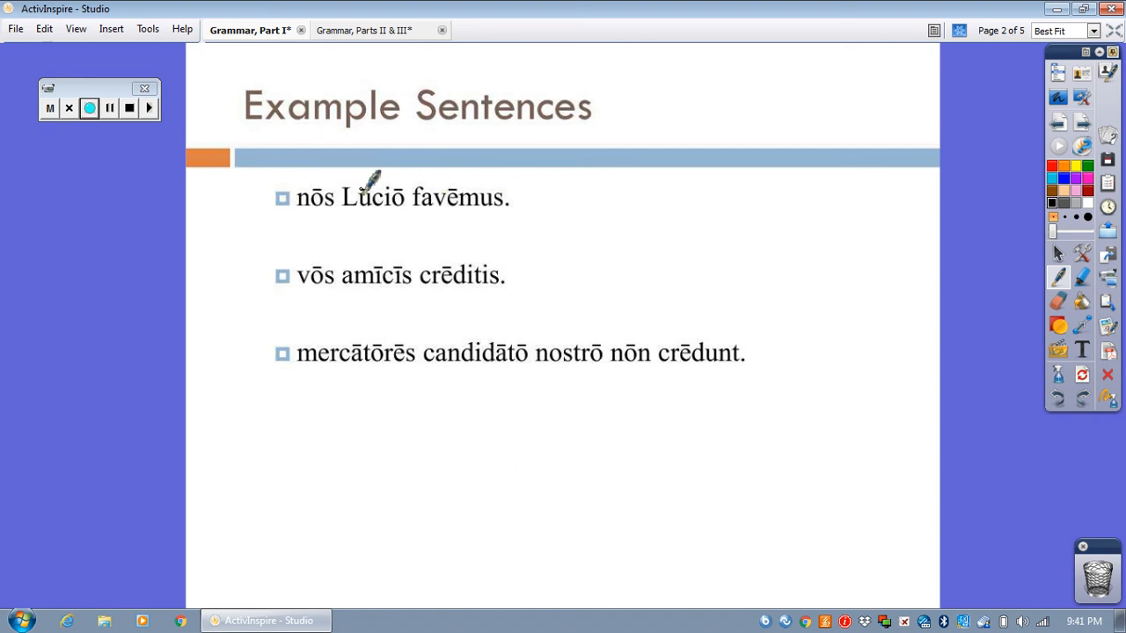
pyautogui.moveTo(397, 182)
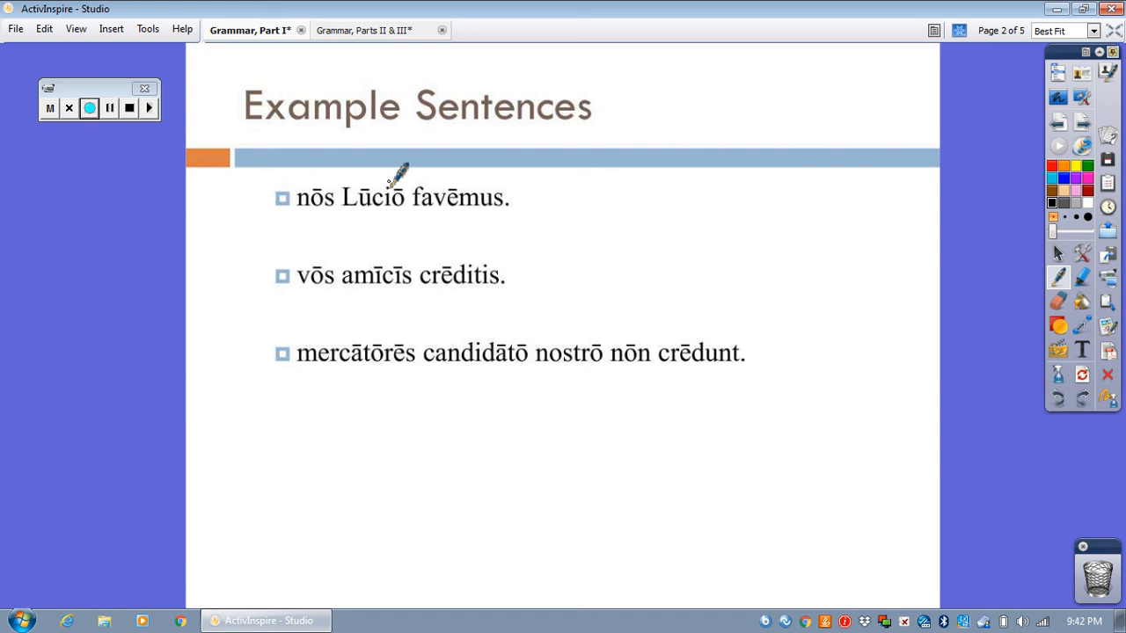
pyautogui.moveTo(321, 266)
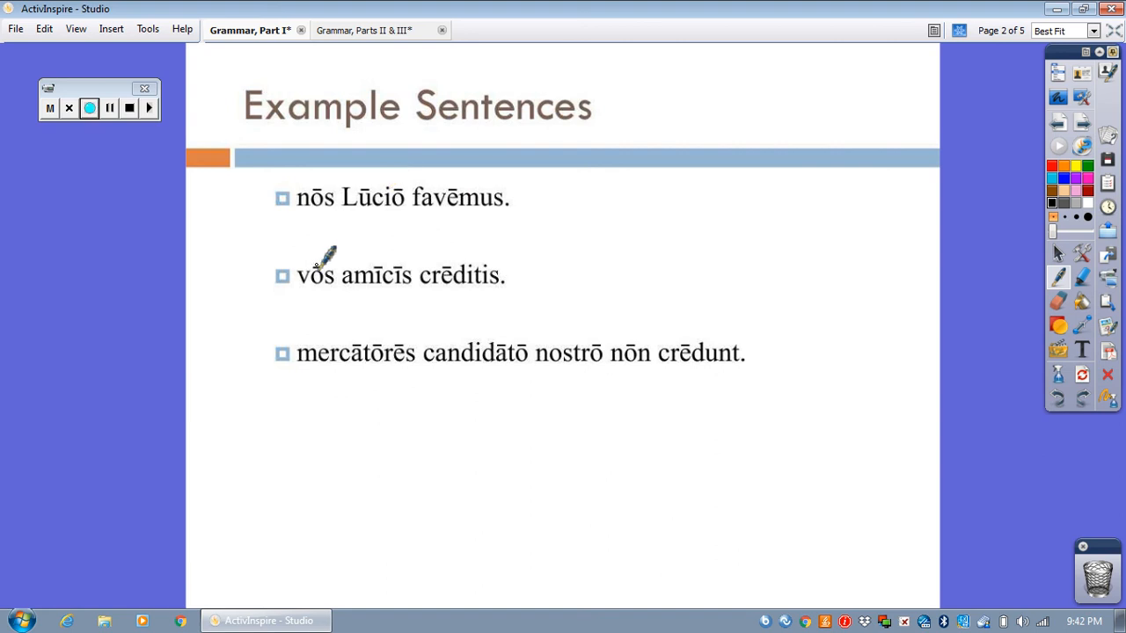
pyautogui.moveTo(499, 259)
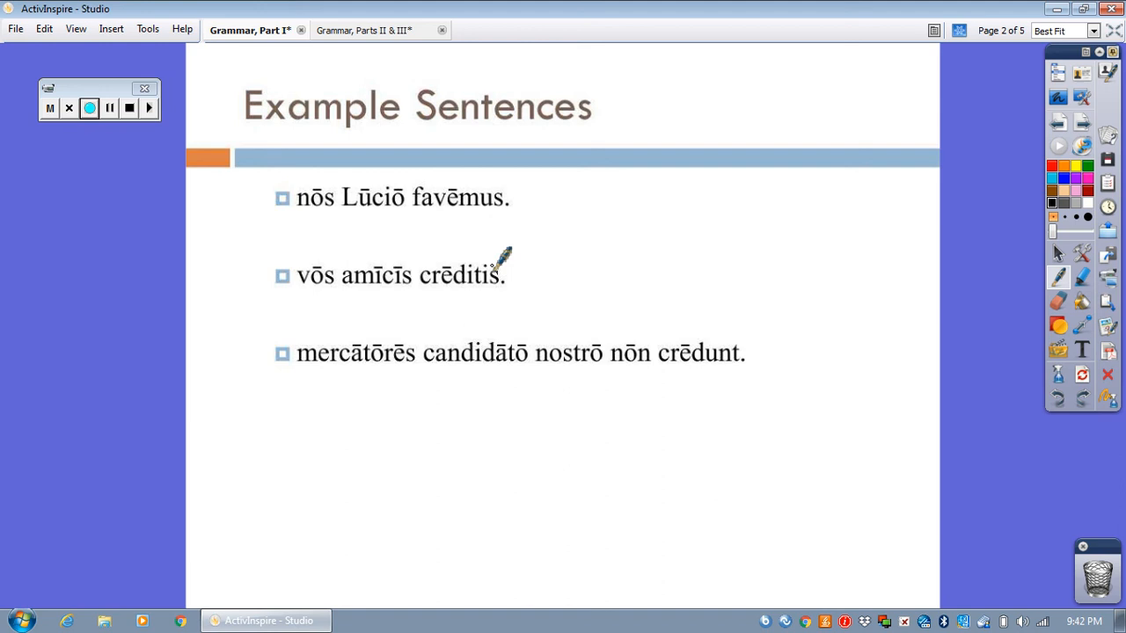
pyautogui.moveTo(458, 255)
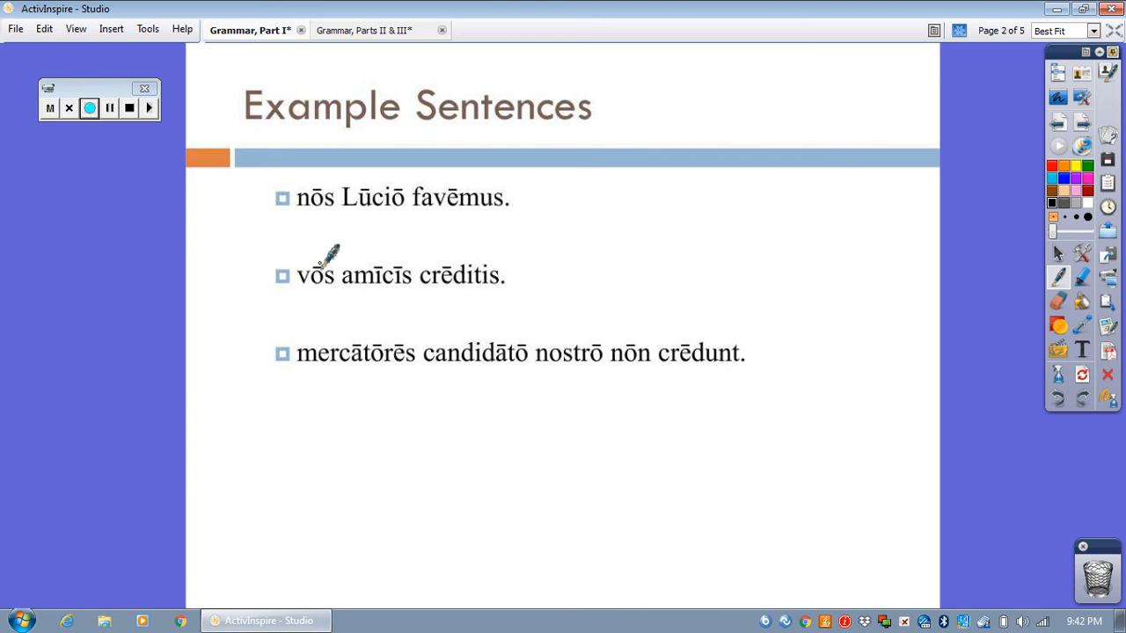
pyautogui.moveTo(483, 261)
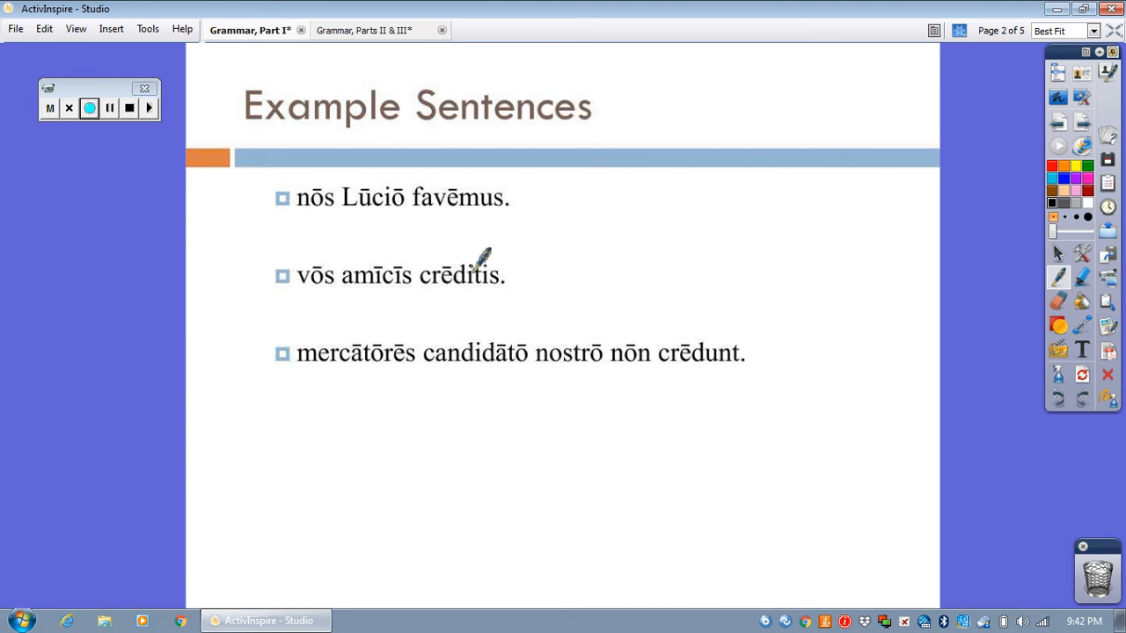
pyautogui.moveTo(391, 255)
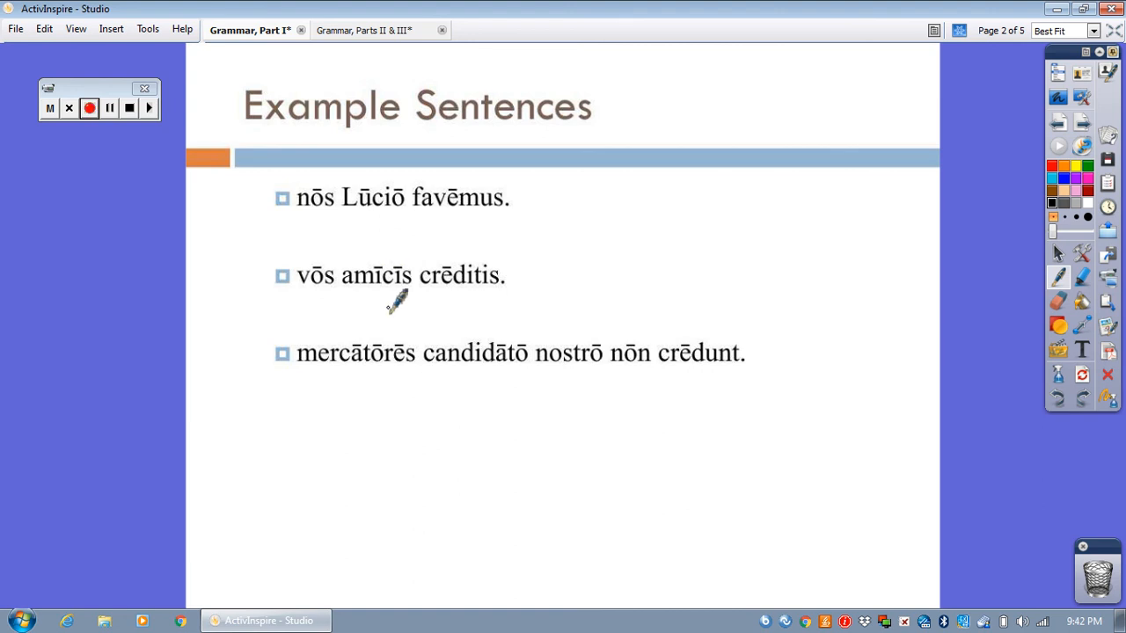
pyautogui.moveTo(504, 307)
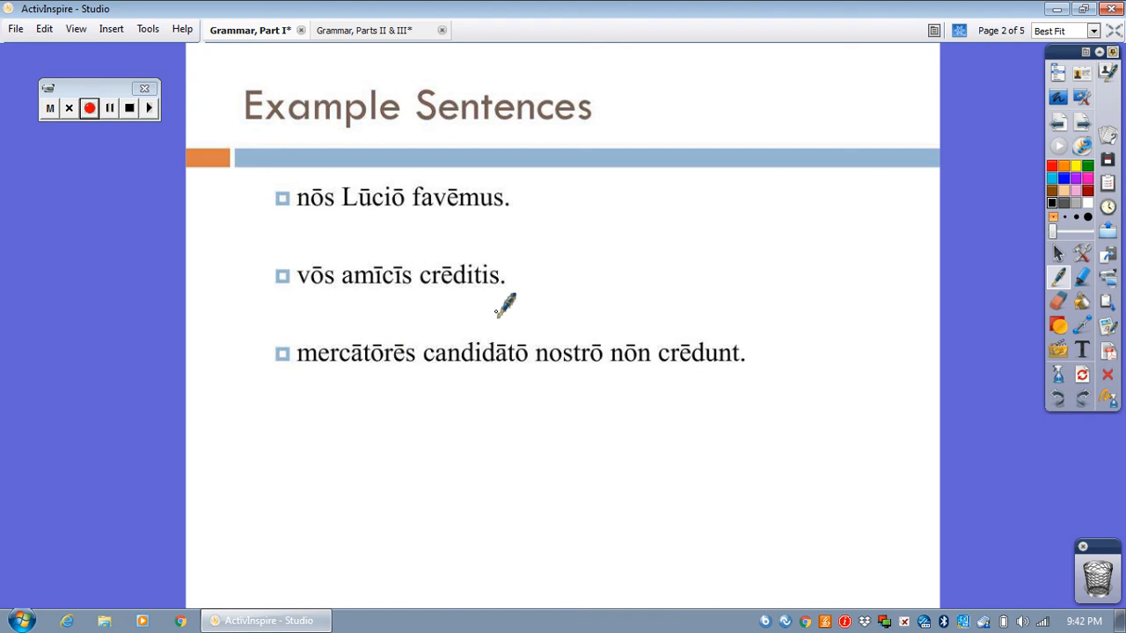
pyautogui.moveTo(651, 340)
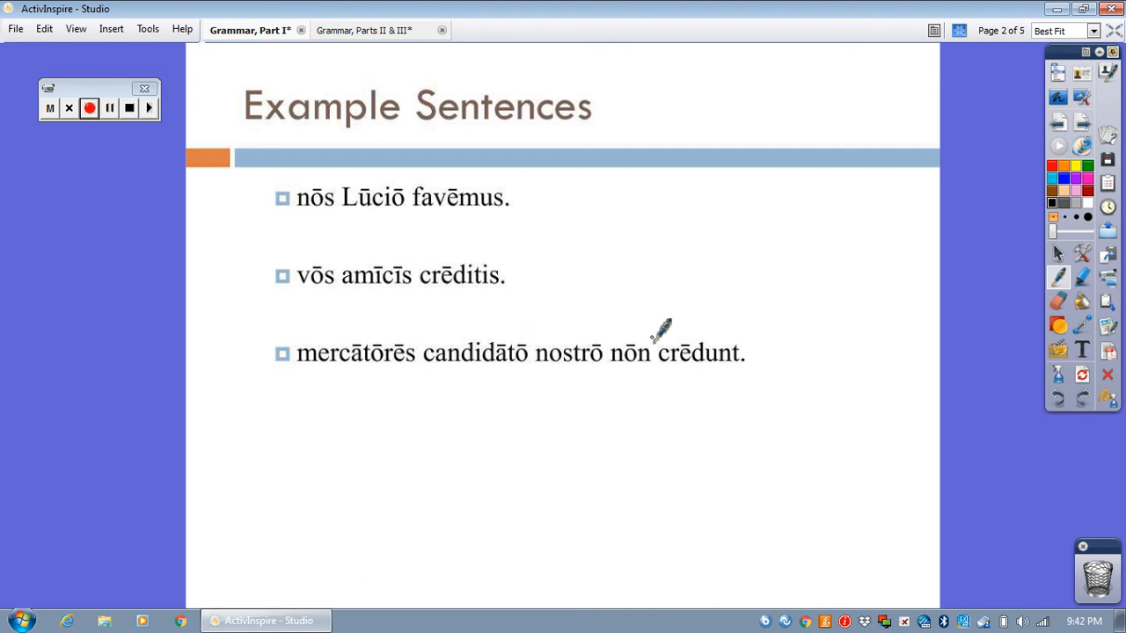
pyautogui.moveTo(627, 303)
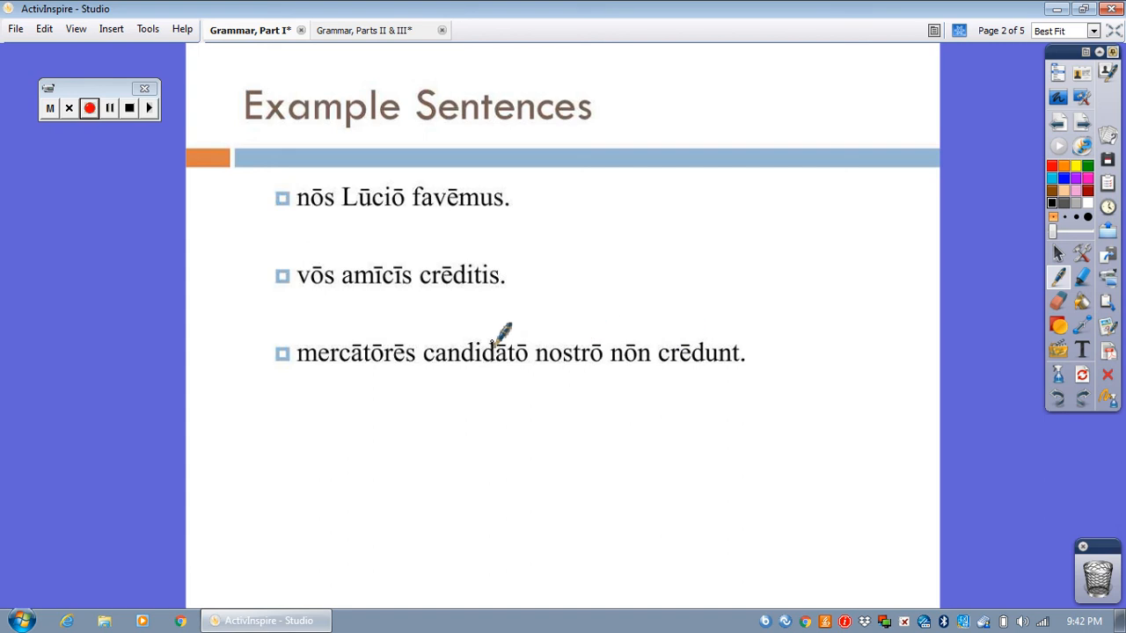
pyautogui.moveTo(584, 353)
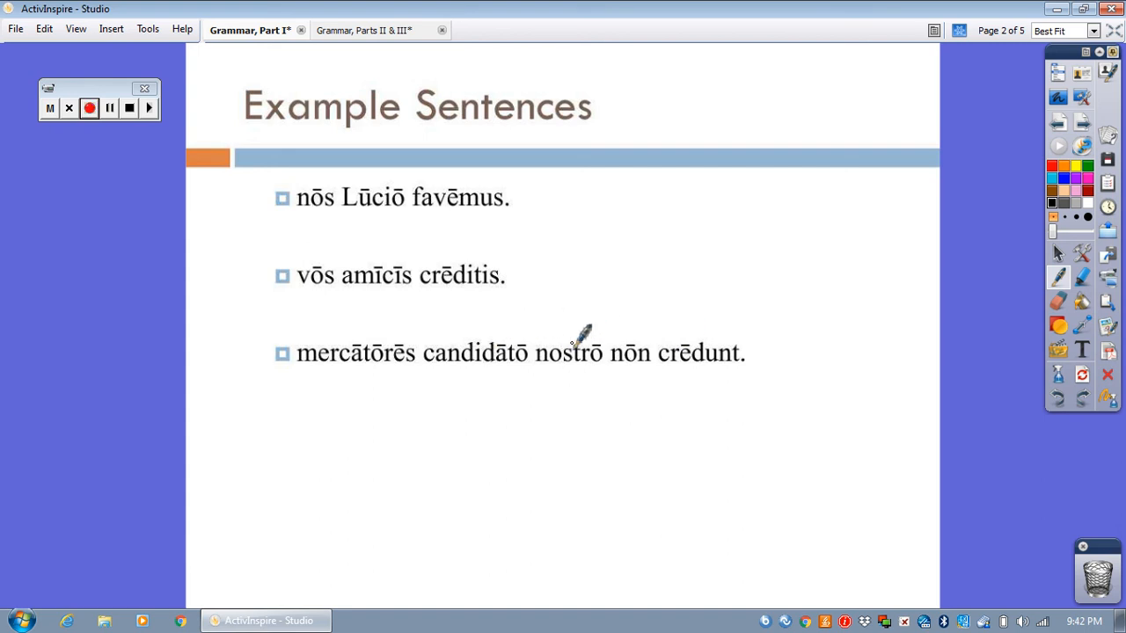
pyautogui.moveTo(534, 331)
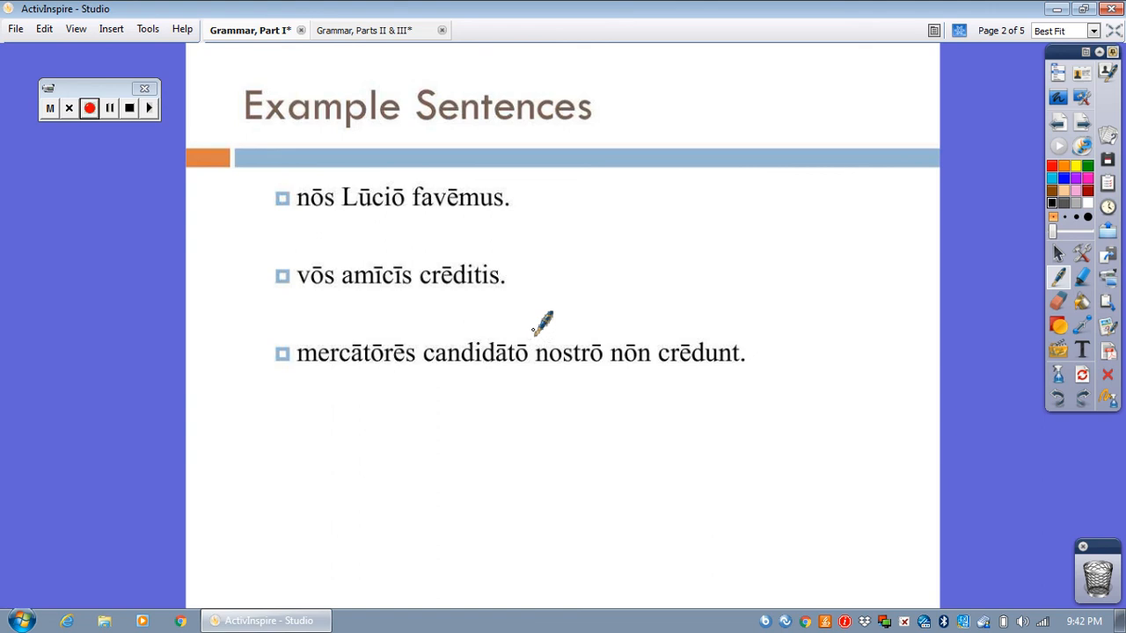
pyautogui.moveTo(980, 144)
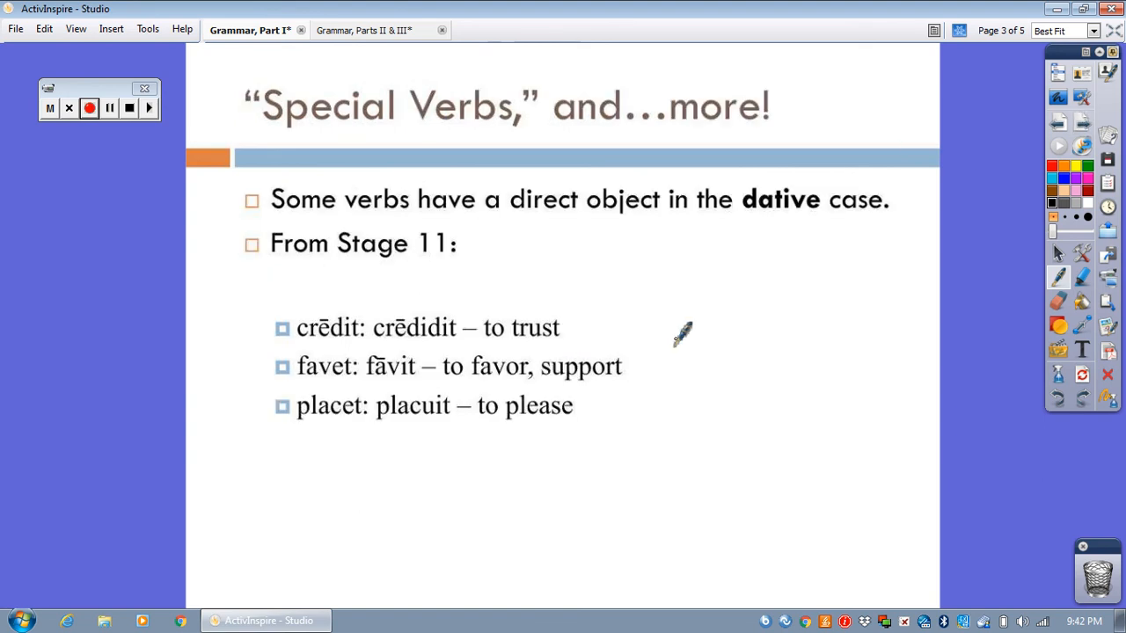
pyautogui.moveTo(362, 335)
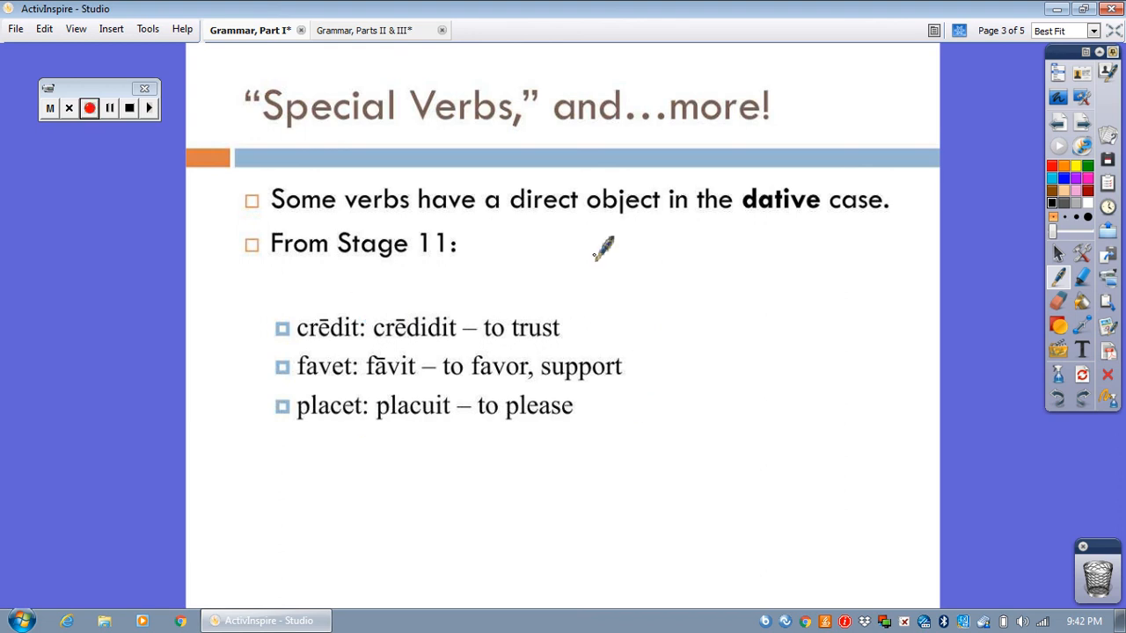
pyautogui.moveTo(528, 213)
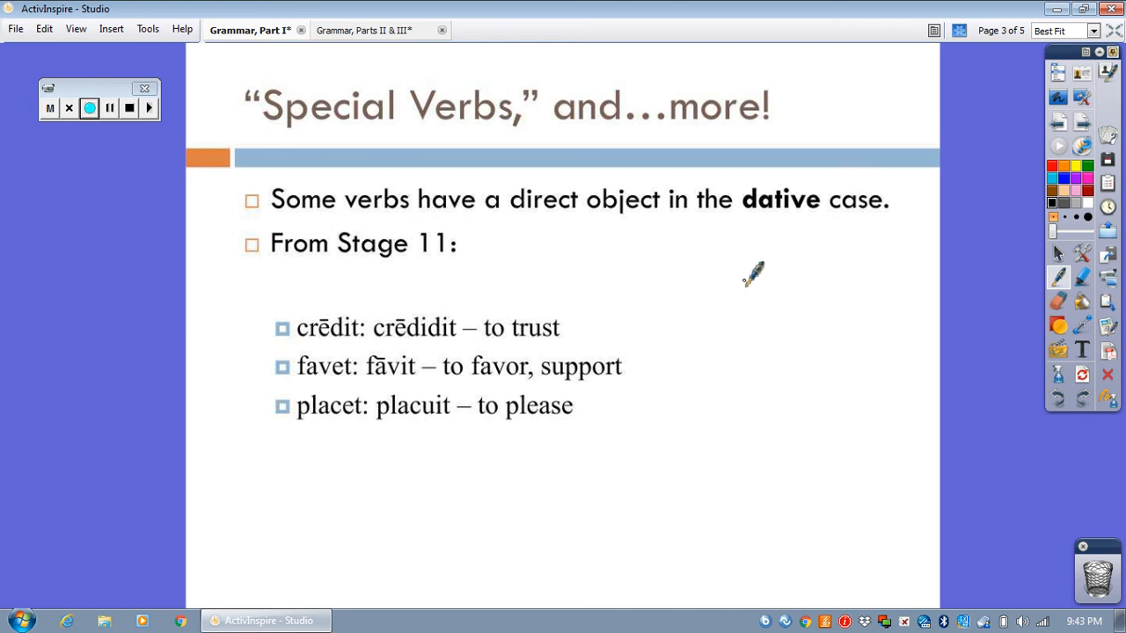
pyautogui.moveTo(746, 275)
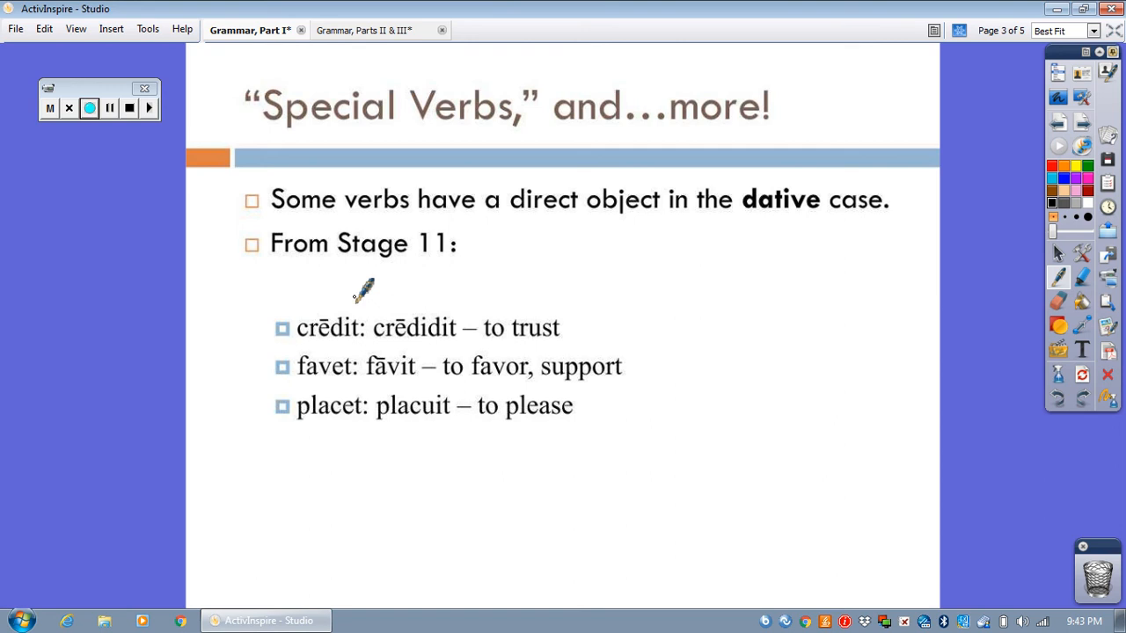
pyautogui.moveTo(346, 305)
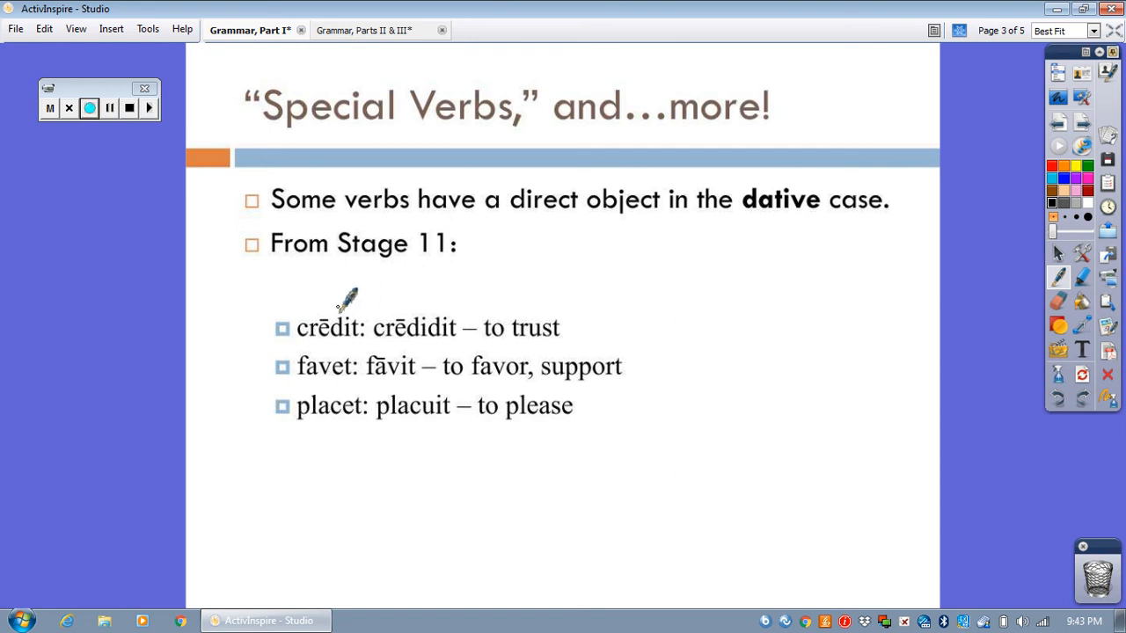
pyautogui.moveTo(497, 317)
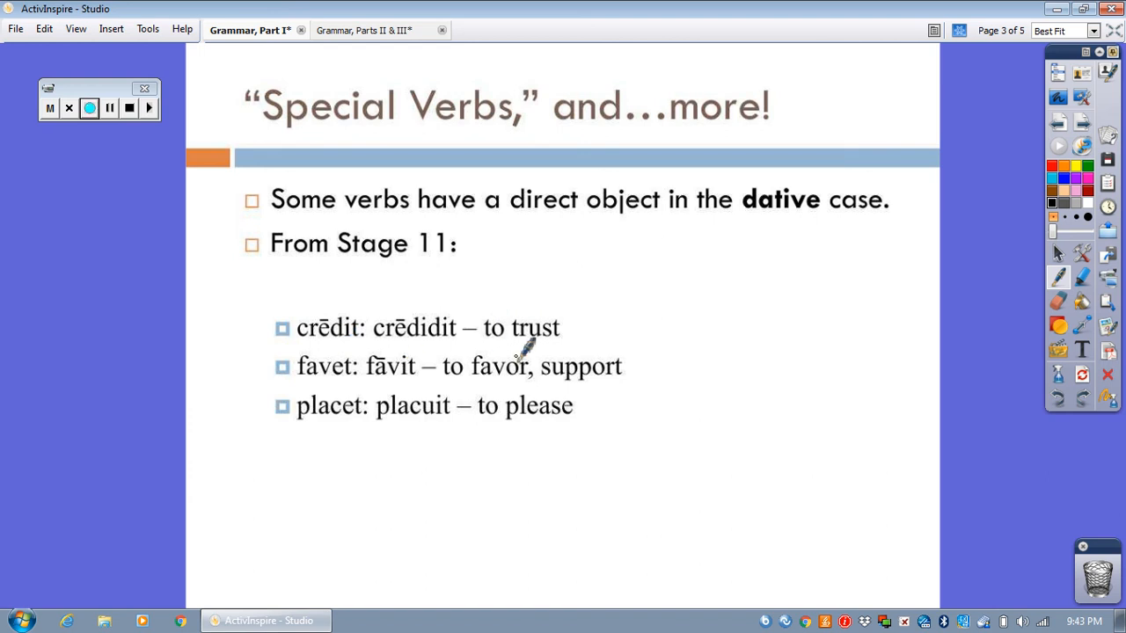
pyautogui.moveTo(431, 410)
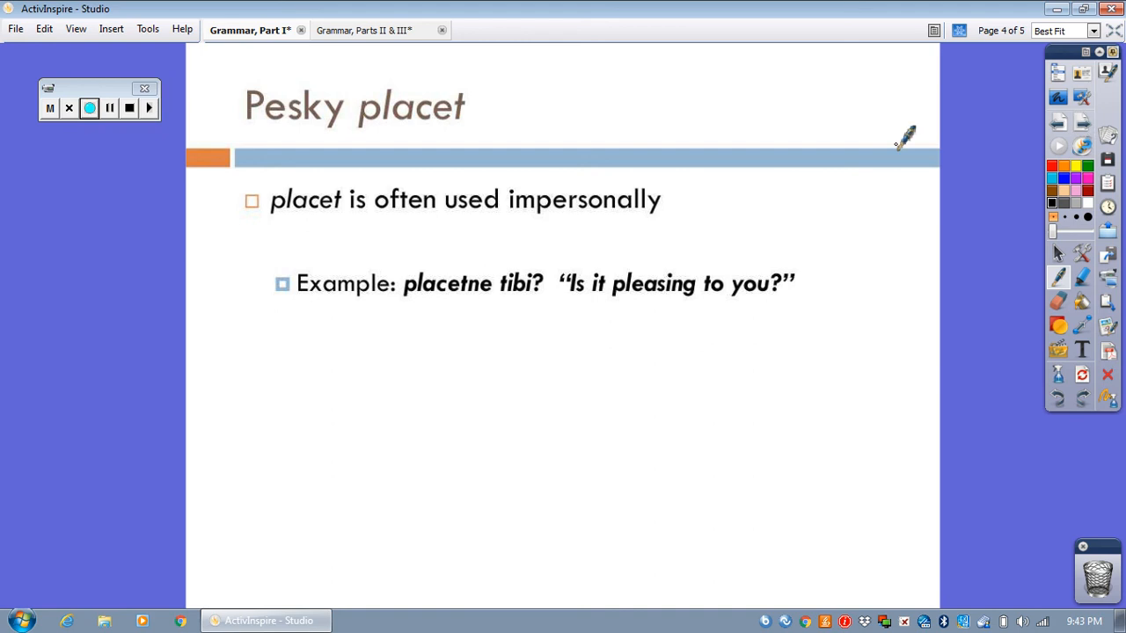
pyautogui.moveTo(523, 180)
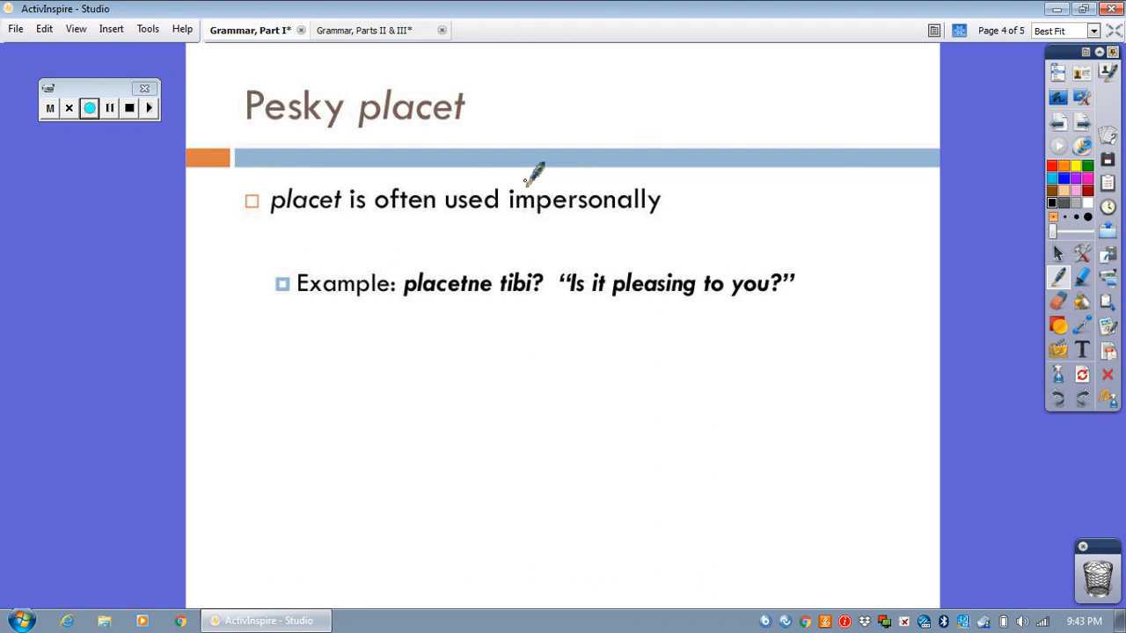
pyautogui.moveTo(550, 189)
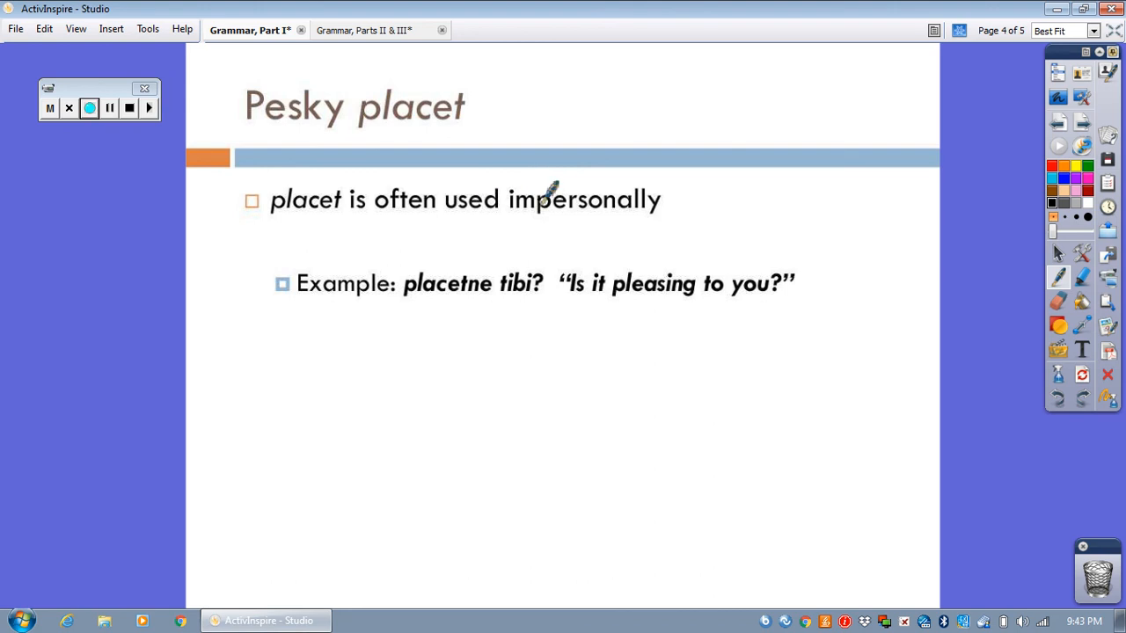
pyautogui.moveTo(530, 262)
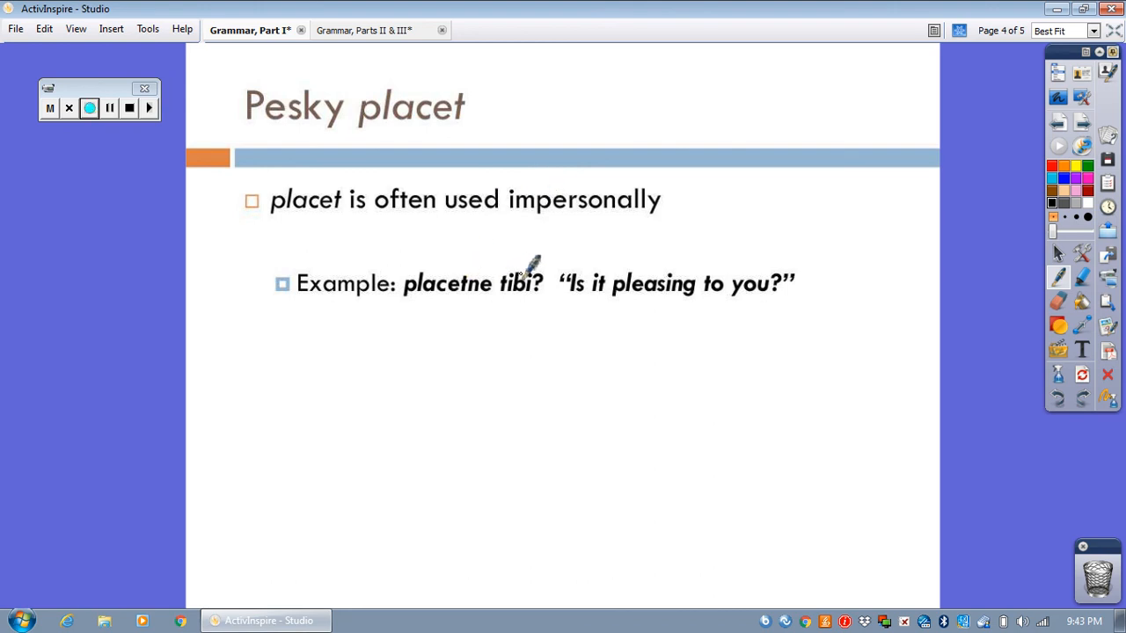
pyautogui.moveTo(669, 268)
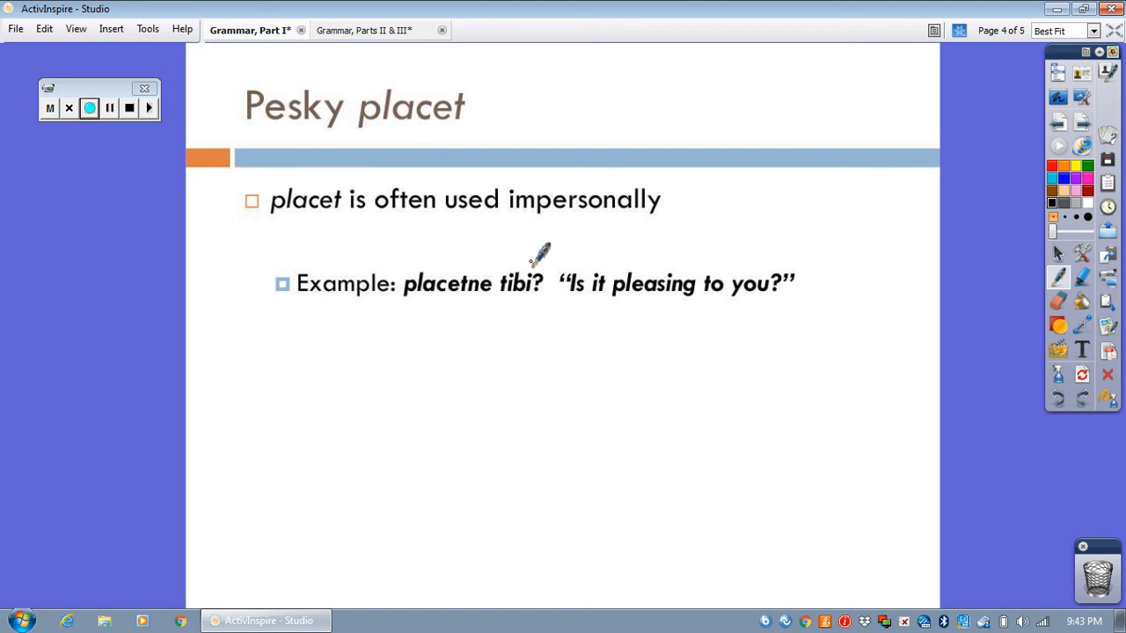
pyautogui.moveTo(528, 218)
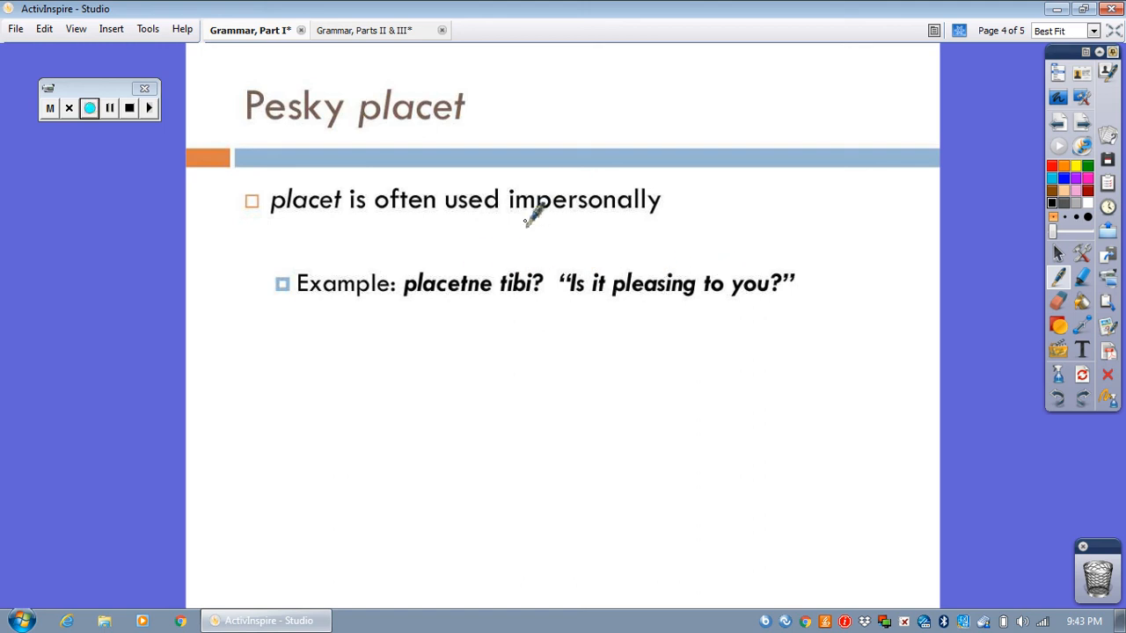
pyautogui.moveTo(614, 268)
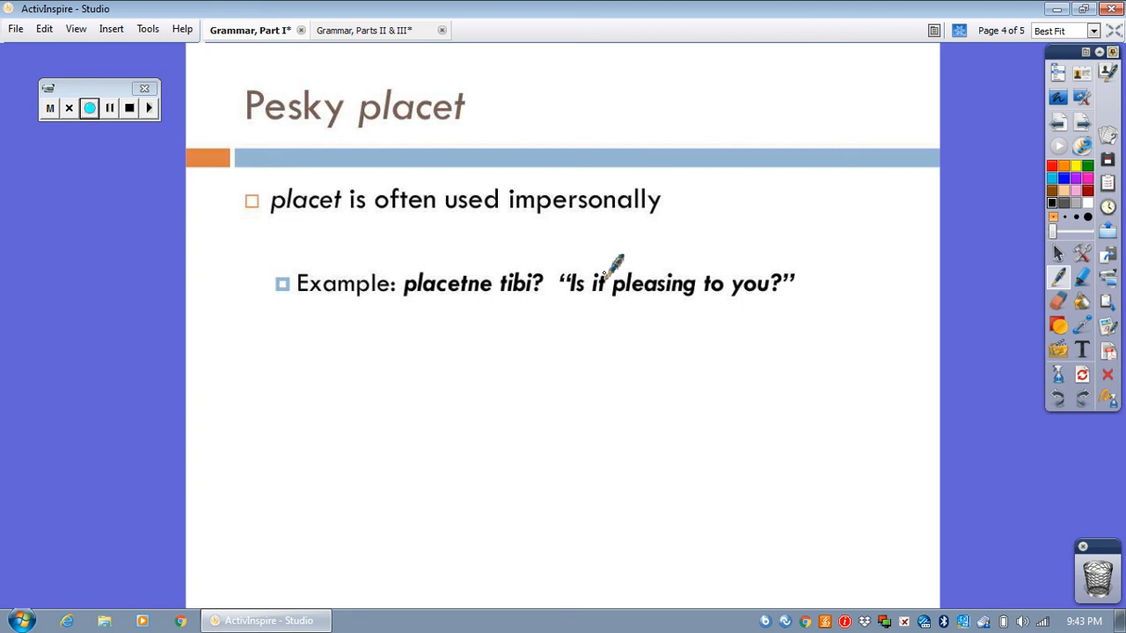
pyautogui.moveTo(484, 273)
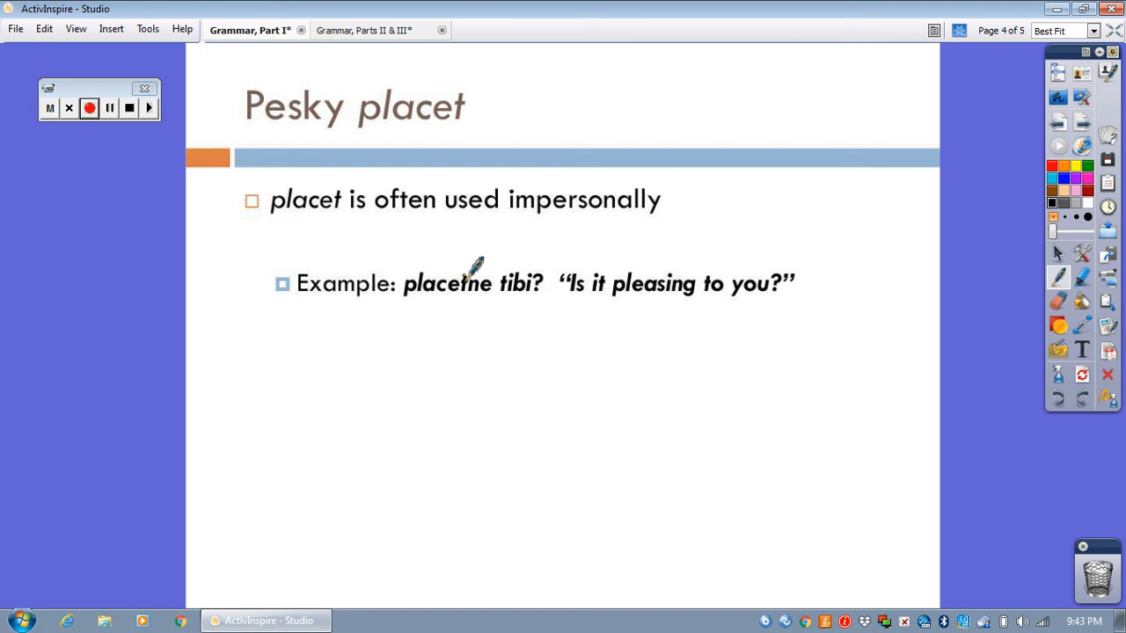
pyautogui.moveTo(522, 264)
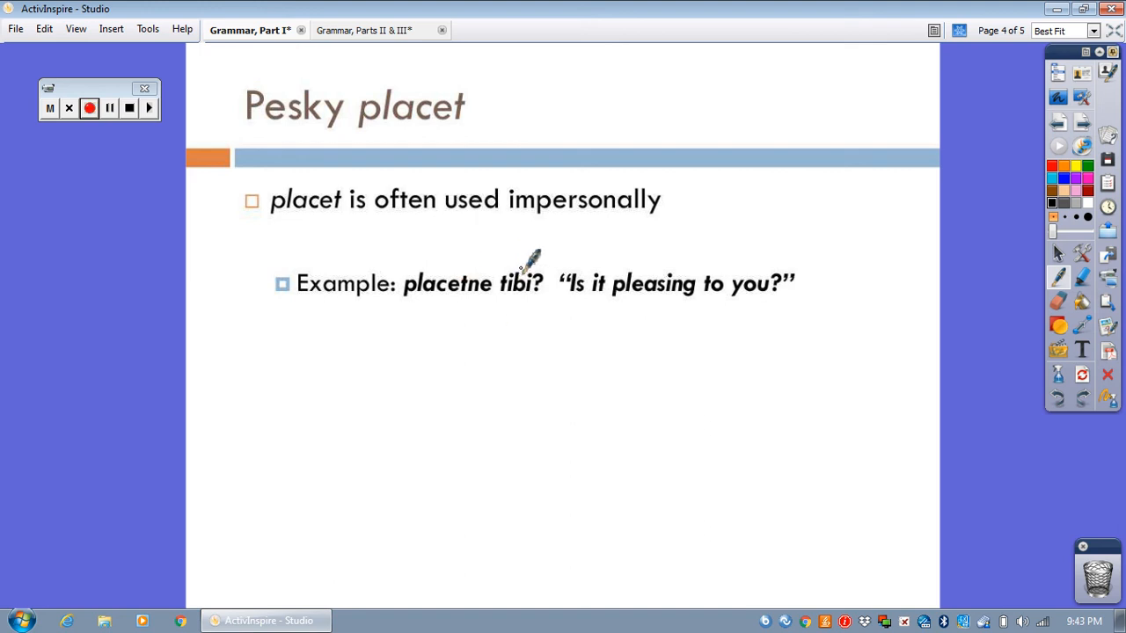
pyautogui.moveTo(466, 277)
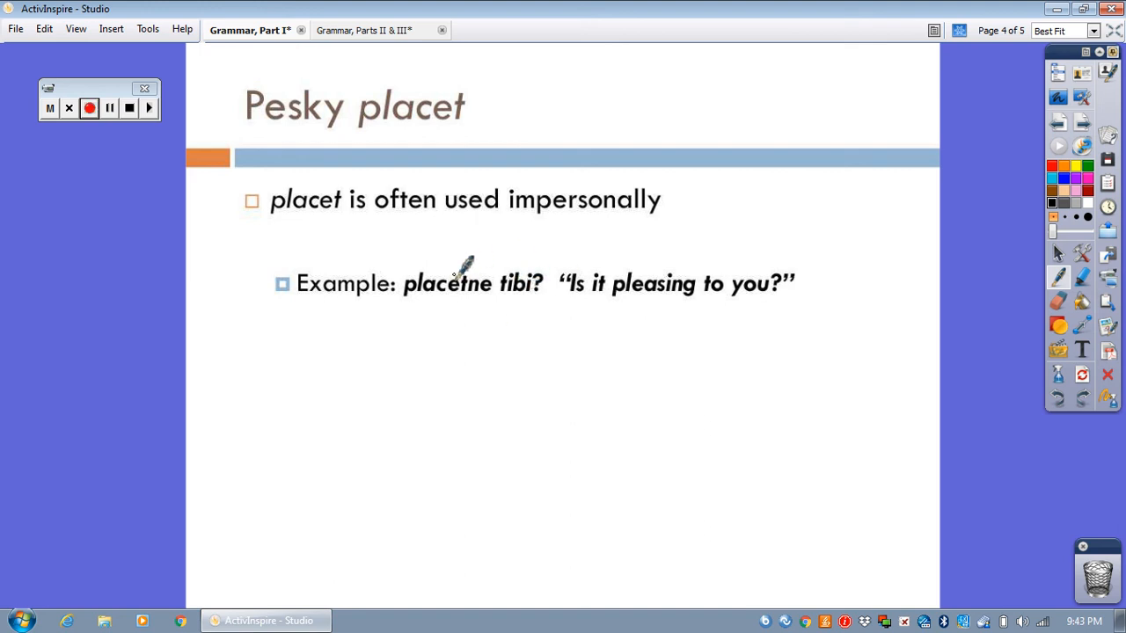
pyautogui.moveTo(530, 257)
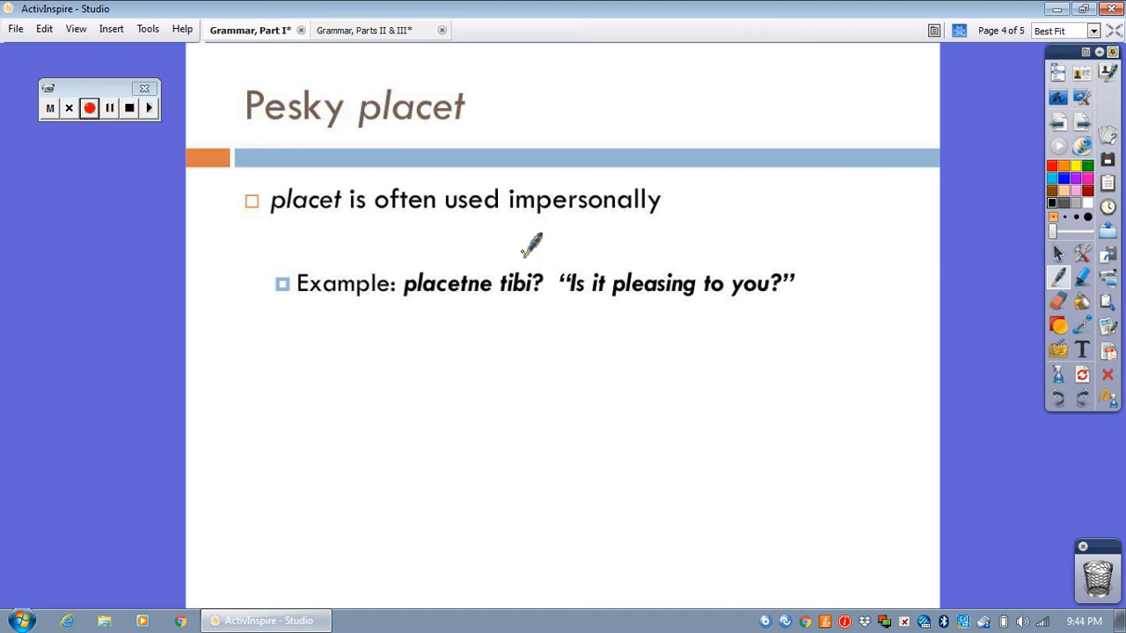
pyautogui.moveTo(607, 209)
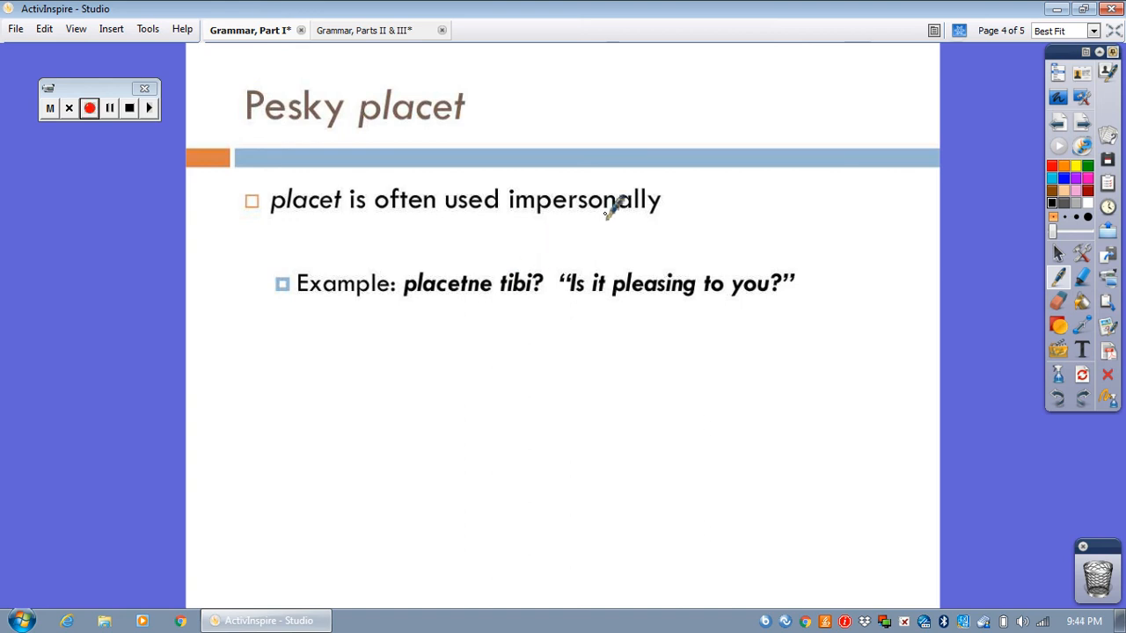
pyautogui.moveTo(1087, 121)
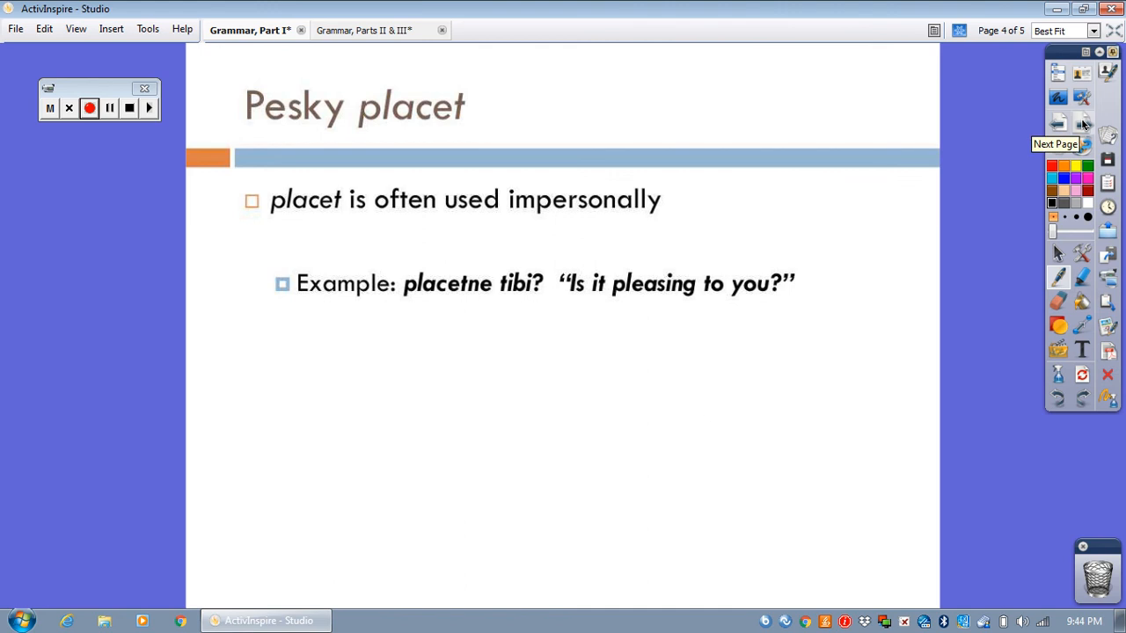
# - Advance to page 5, 'Examples', showing three Latin practice sentences
pyautogui.click(1089, 123)
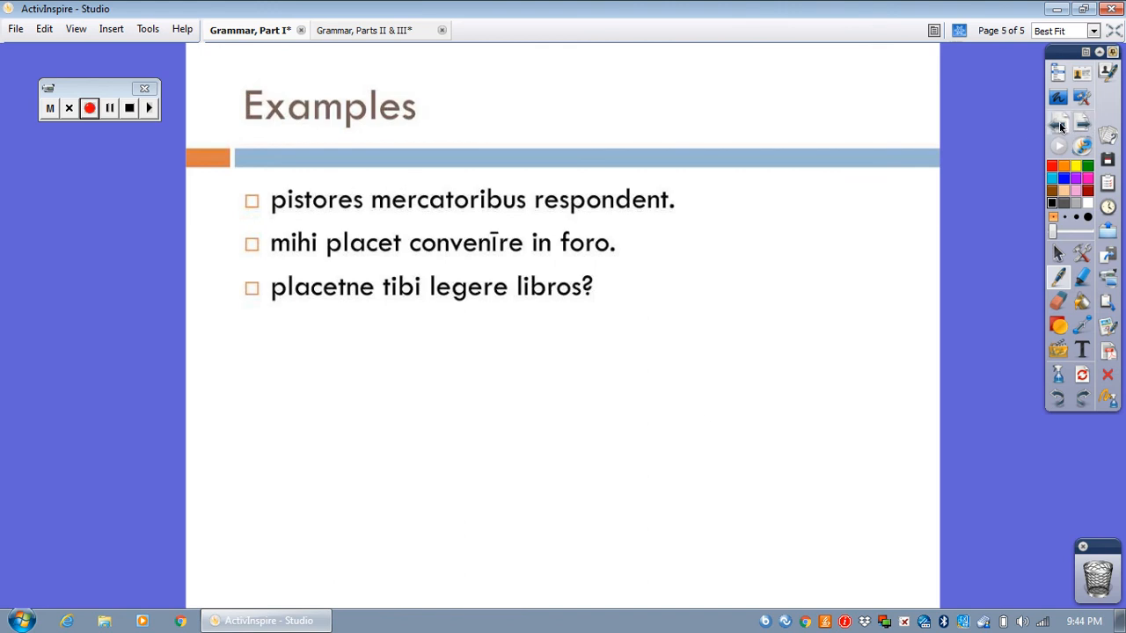